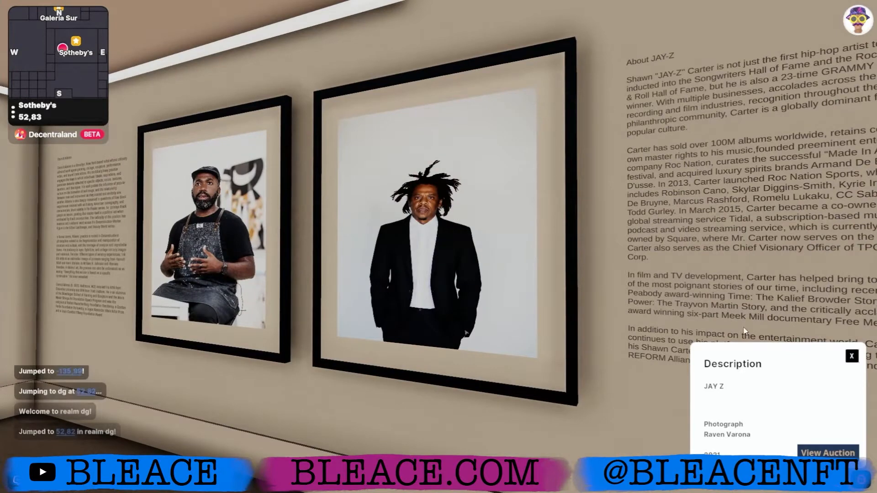
# Close the JAY Z artwork description and head toward the Juice white-car artwork.
pyautogui.click(852, 356)
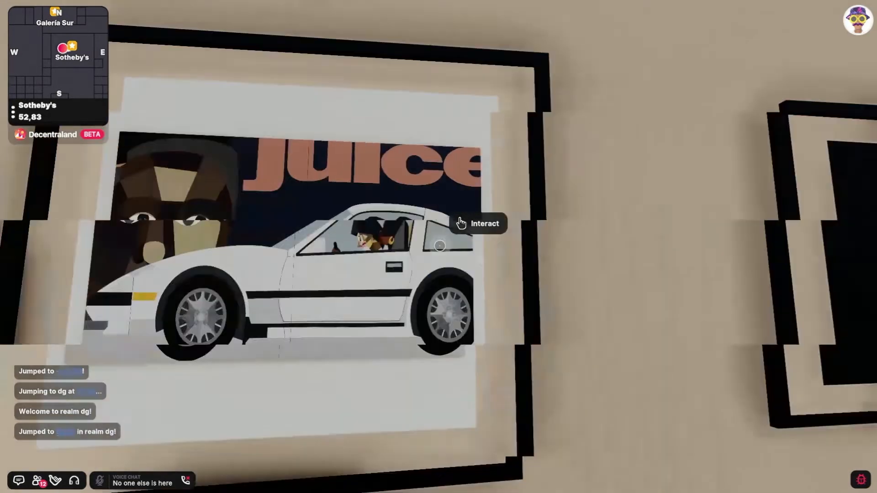
# Walk from the Juice artwork to the dark glass-paned double doors.
pyautogui.click(478, 224)
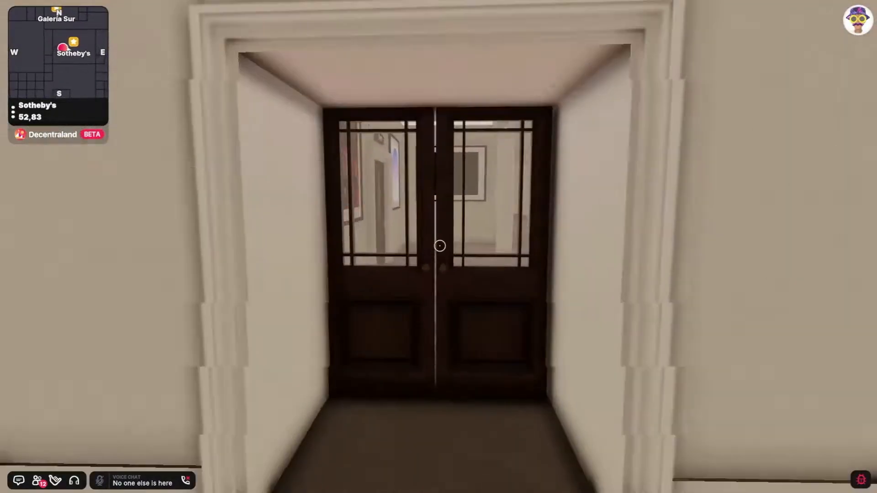
# Walk through the double doors and rooms up to the Main Reception doorway.
pyautogui.press('w')
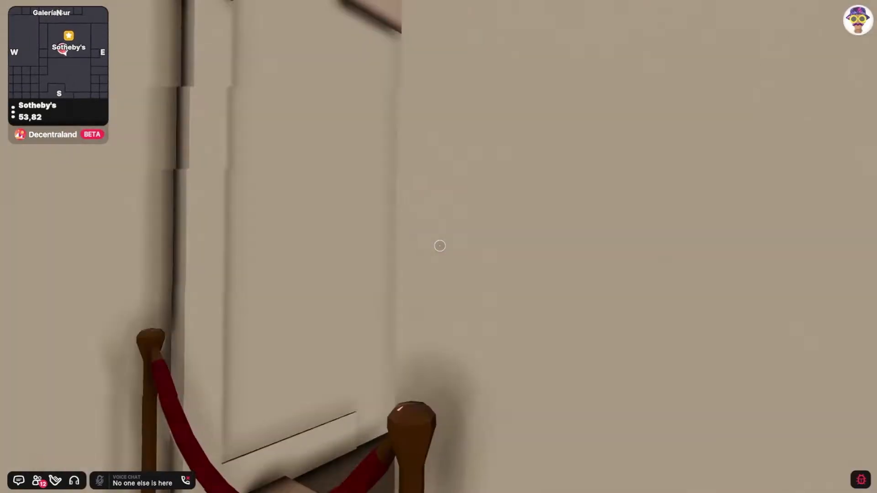
pyautogui.moveTo(439, 246)
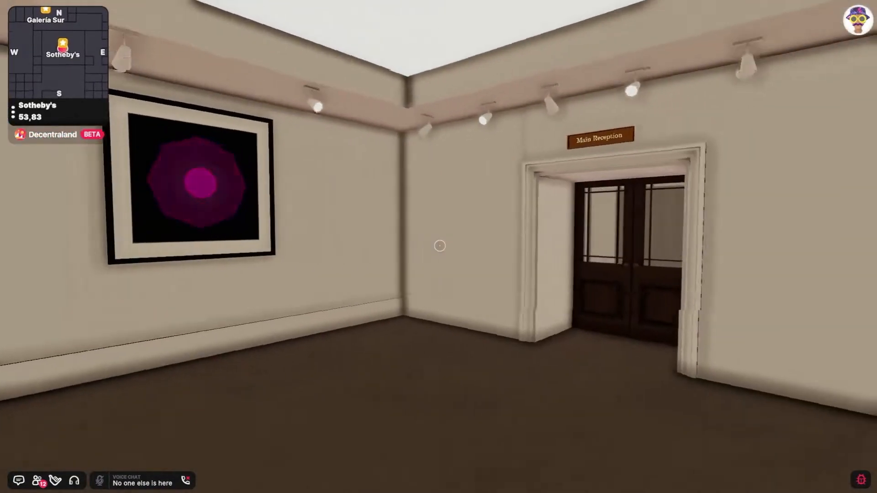
pyautogui.moveTo(438, 246)
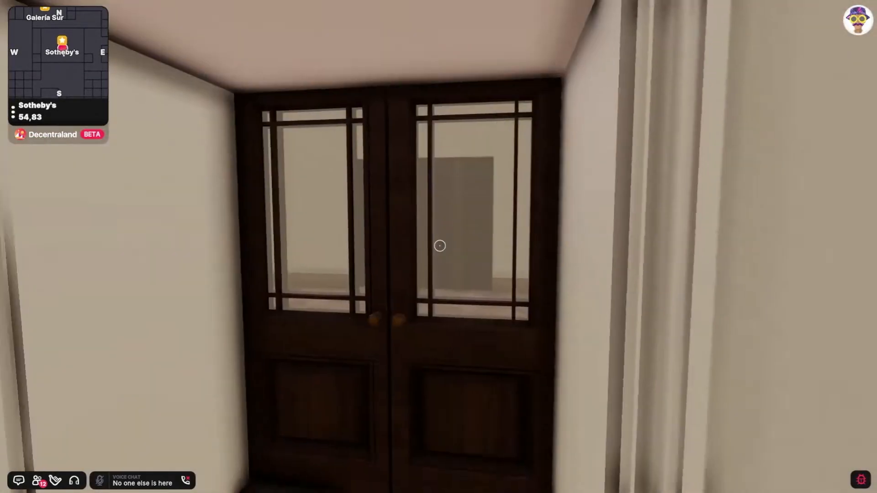
pyautogui.press('w')
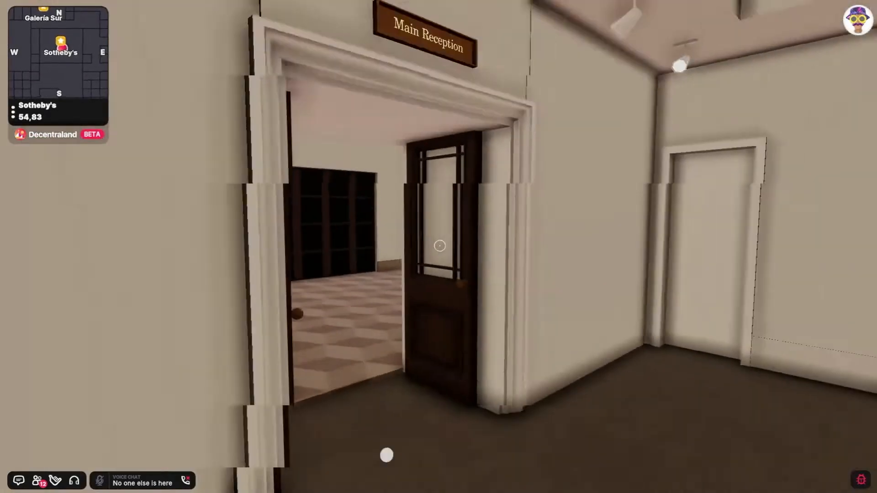
# Walk through Main Reception to the Central Gallery doorway.
pyautogui.press('w')
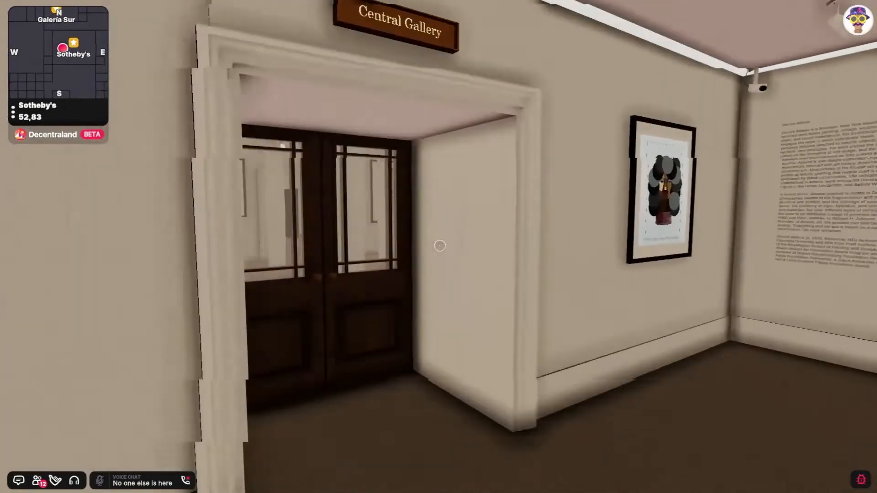
# Walk into the Central Gallery and across the pillared hall to the top-hatted host.
pyautogui.press('w')
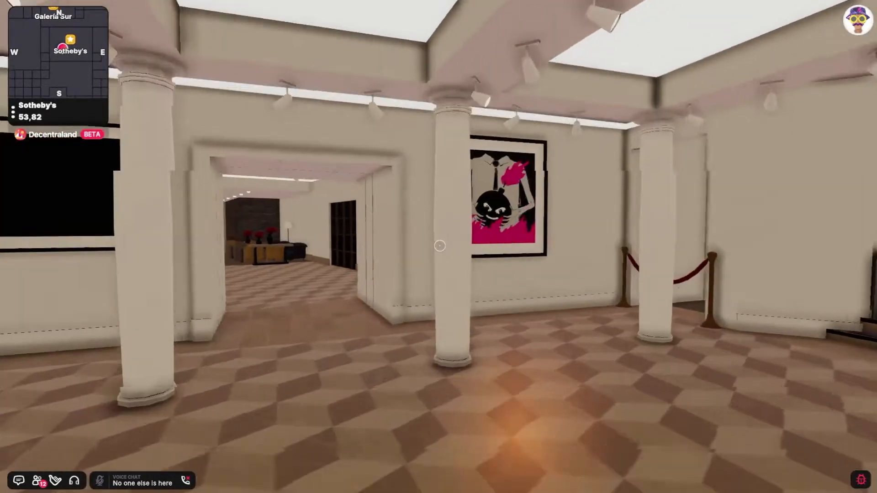
pyautogui.press('w')
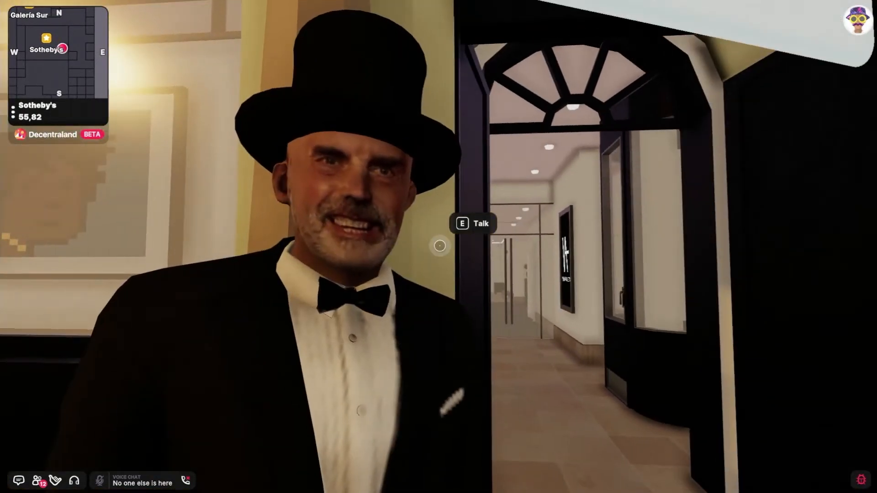
pyautogui.press('u')
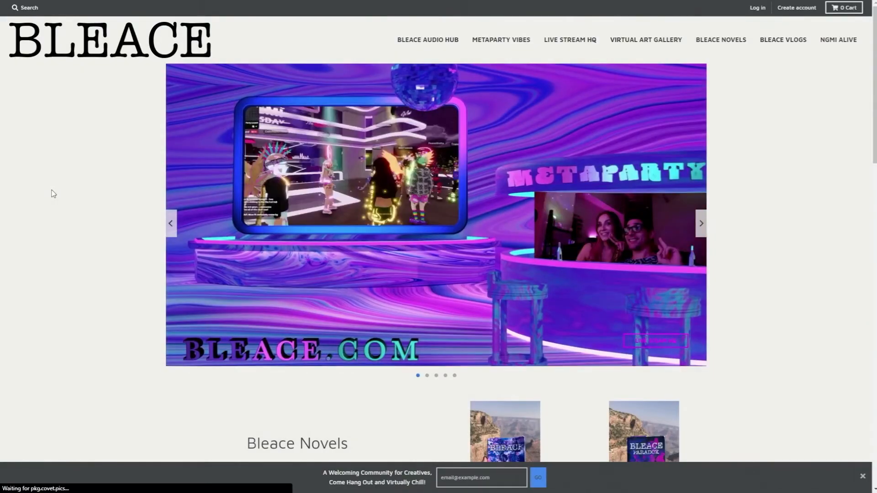
# Visit BLEACE's Live Stream HQ page, then follow the MetaParty Vibes Objkt link.
pyautogui.click(570, 40)
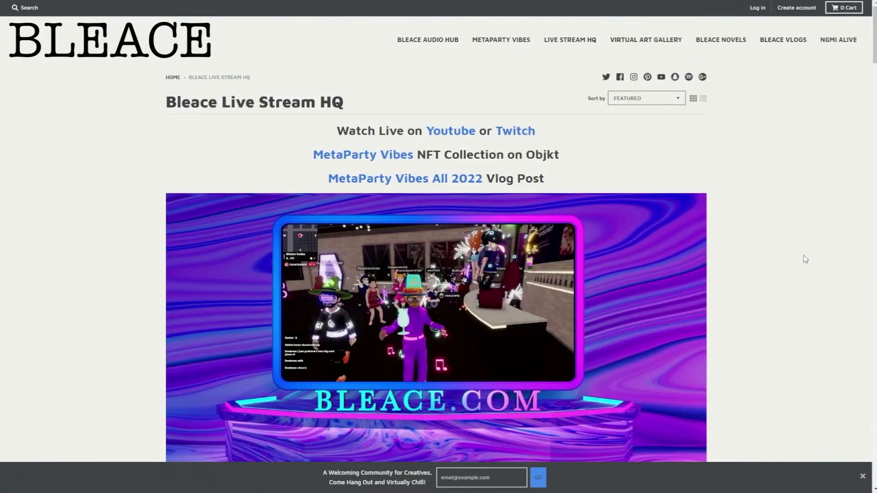
pyautogui.scroll(-3)
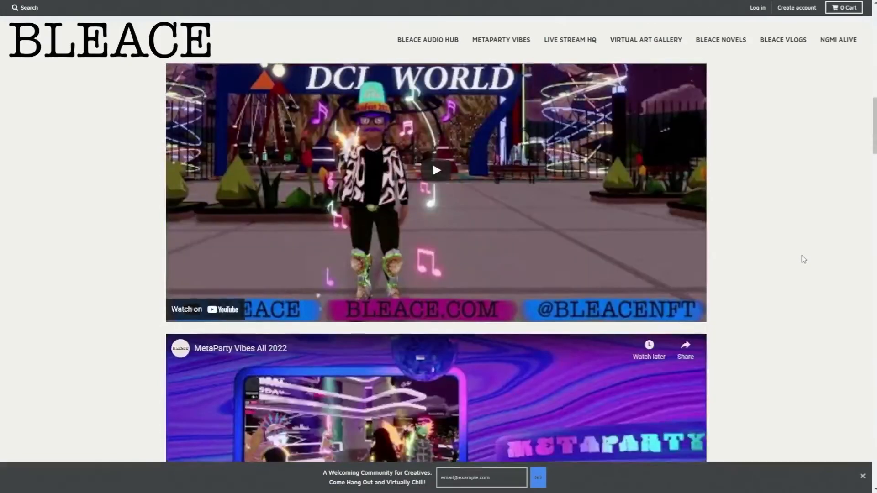
pyautogui.scroll(-3)
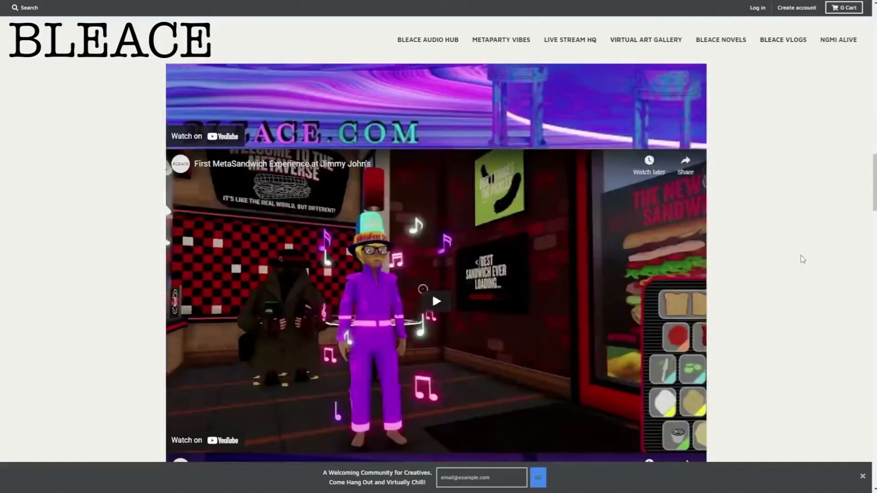
pyautogui.click(501, 40)
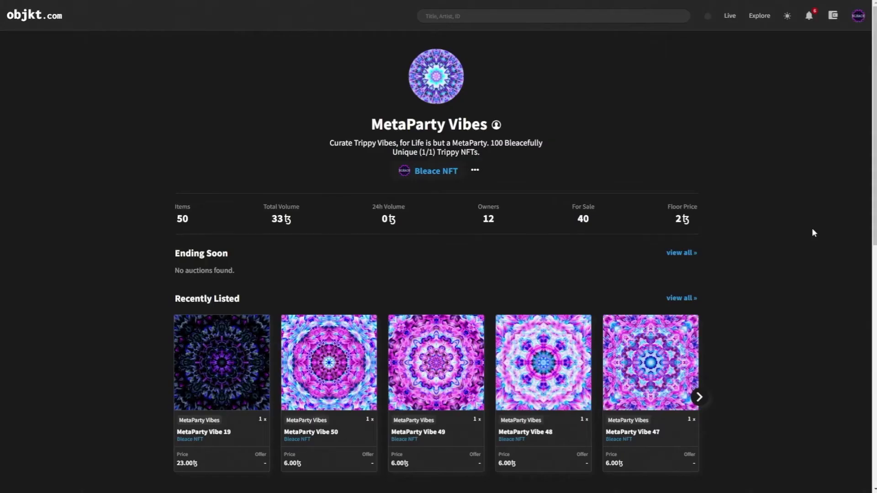
# Scroll through all MetaParty Vibes tokens down to Vibe 27 and the pagination.
pyautogui.scroll(-3)
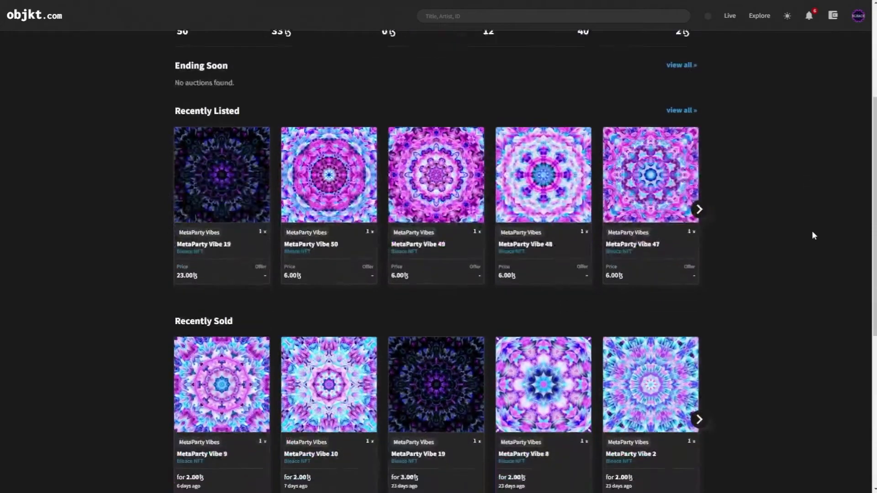
pyautogui.scroll(-3)
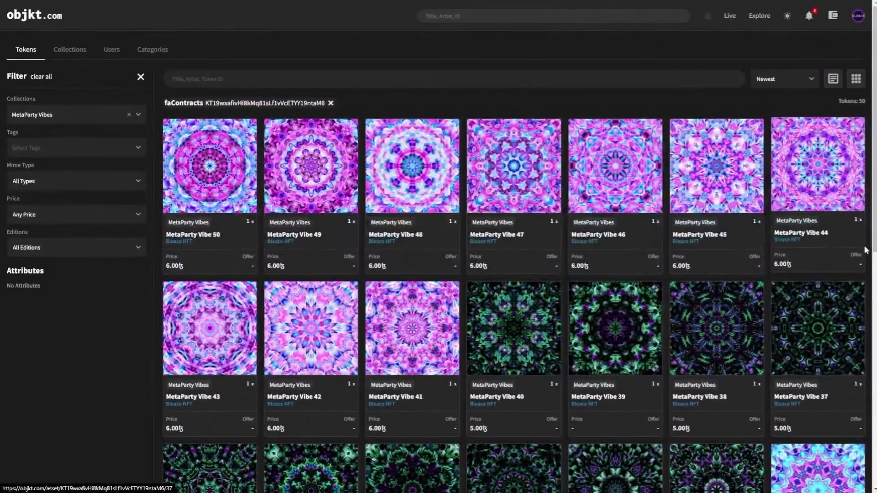
pyautogui.scroll(-3)
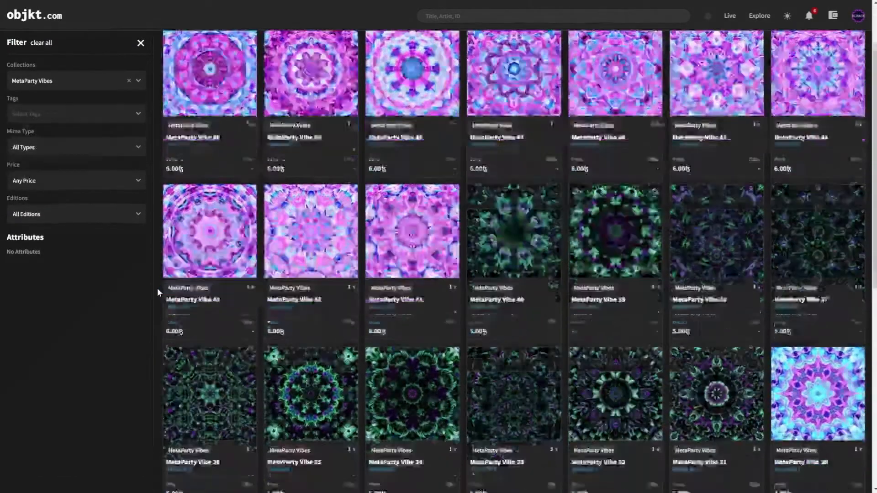
pyautogui.scroll(-3)
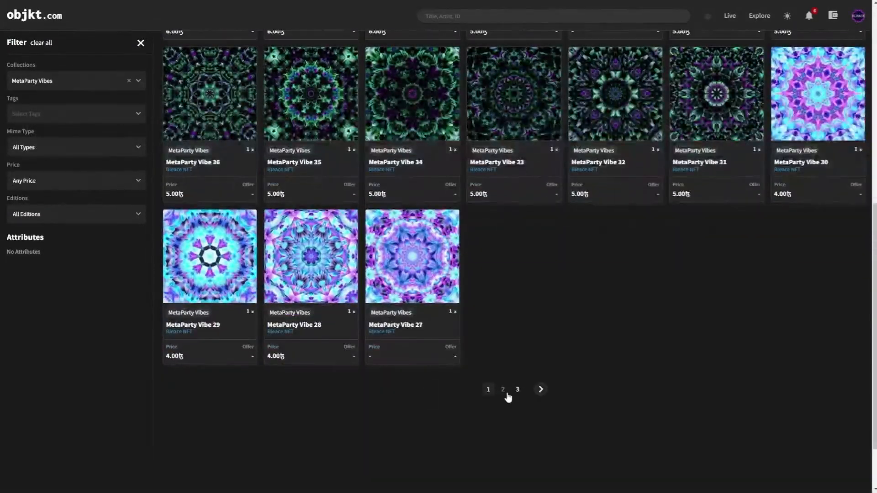